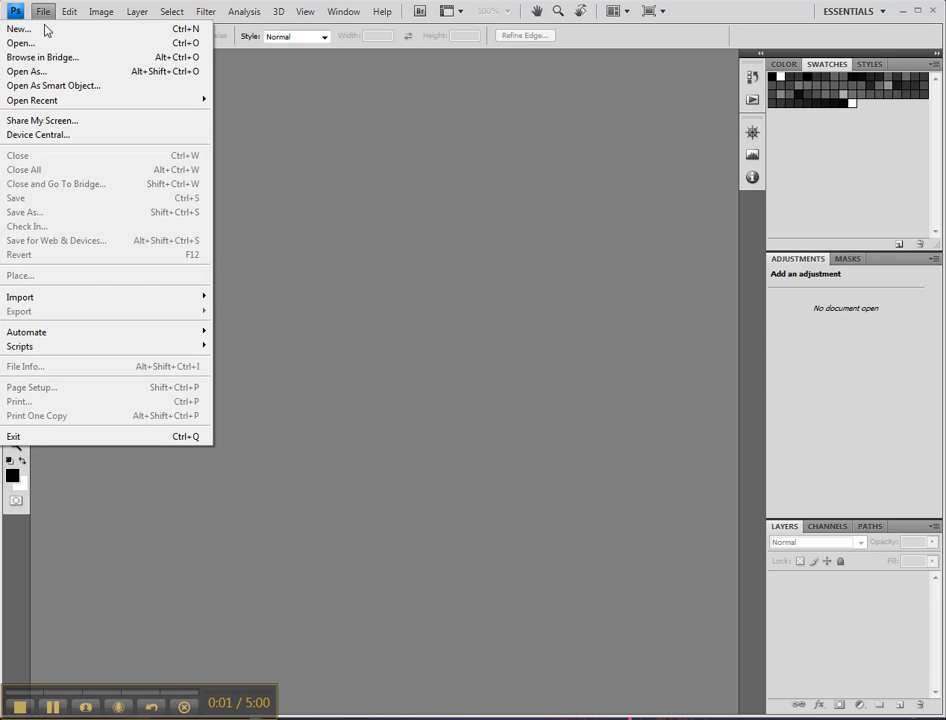
Open the 8a_girl photo from the Desktop TP8 folder via File > Open.
{"action": "left_click", "coordinate": [20, 44]}
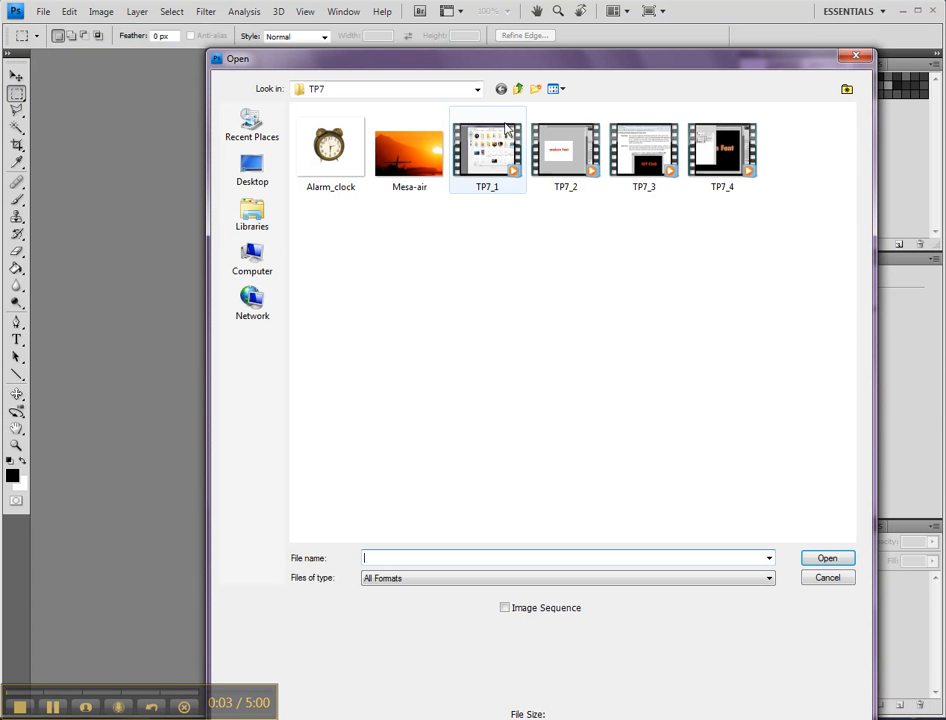
{"action": "left_click", "coordinate": [252, 168]}
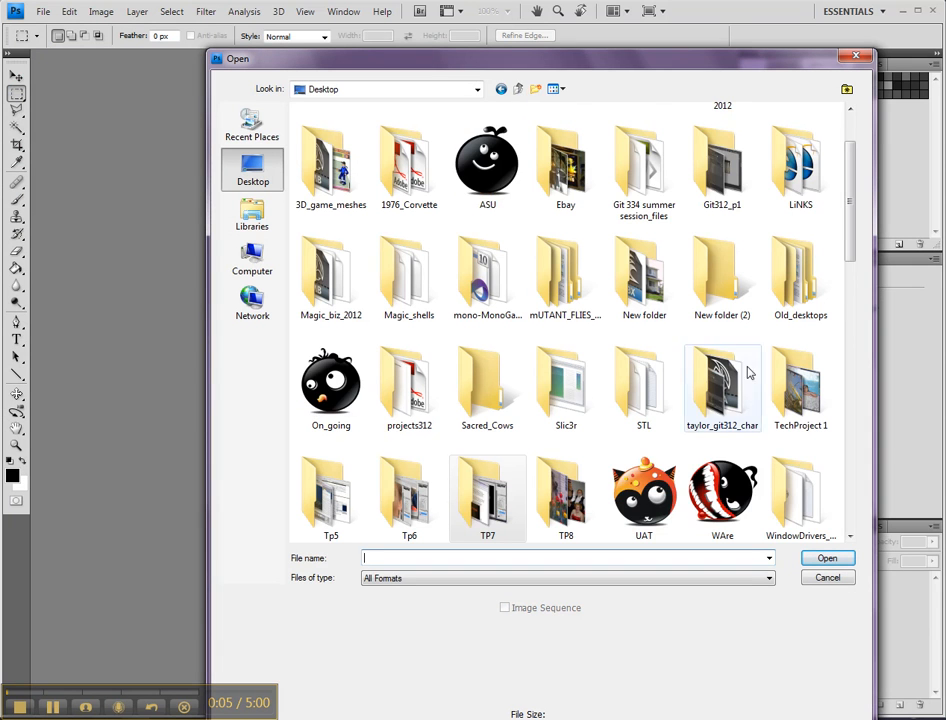
{"action": "scroll", "scroll_direction": "down", "scroll_amount": 3}
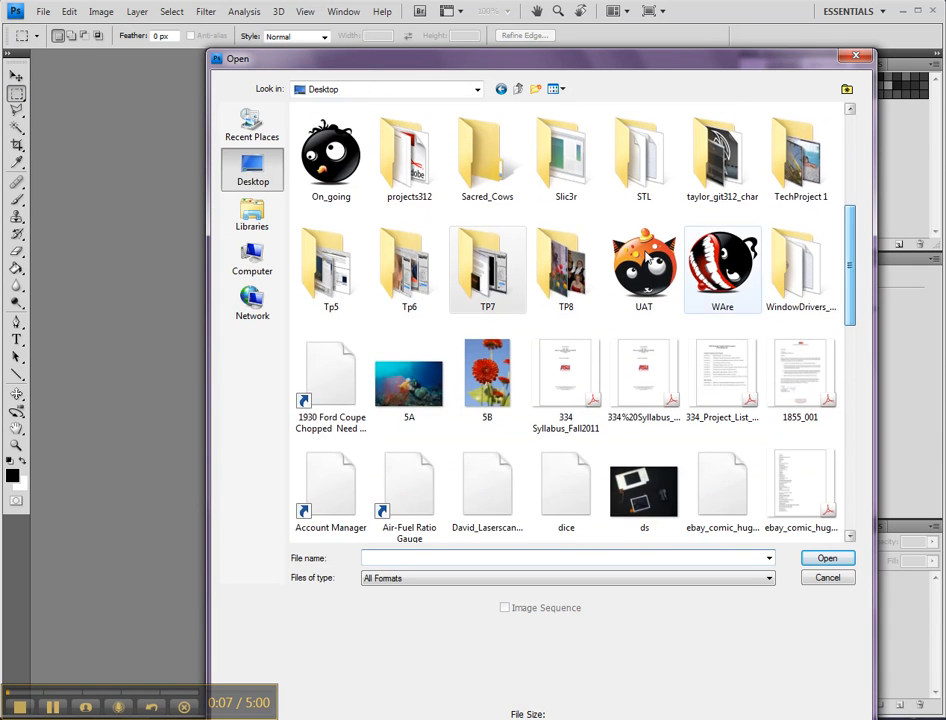
{"action": "double_click", "coordinate": [564, 260]}
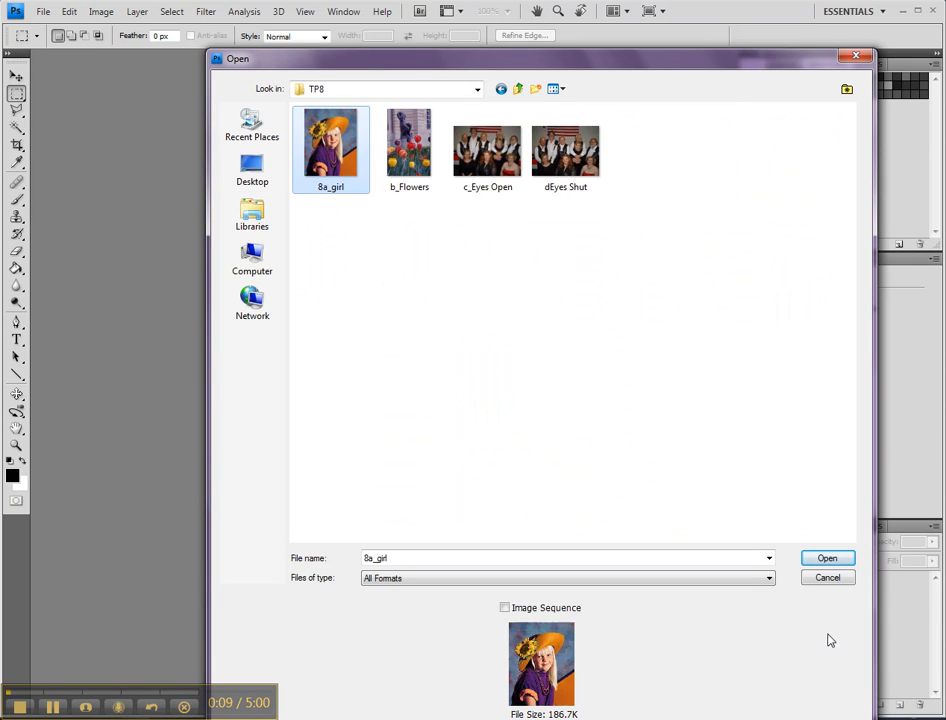
{"action": "left_click", "coordinate": [828, 558]}
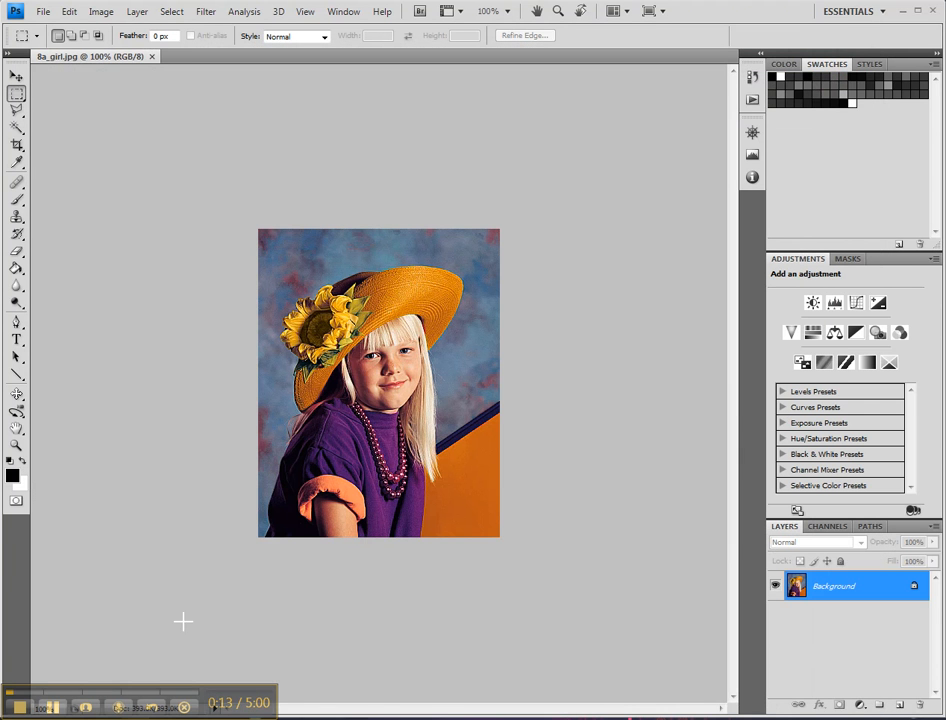
{"action": "mouse_move", "coordinate": [84, 704]}
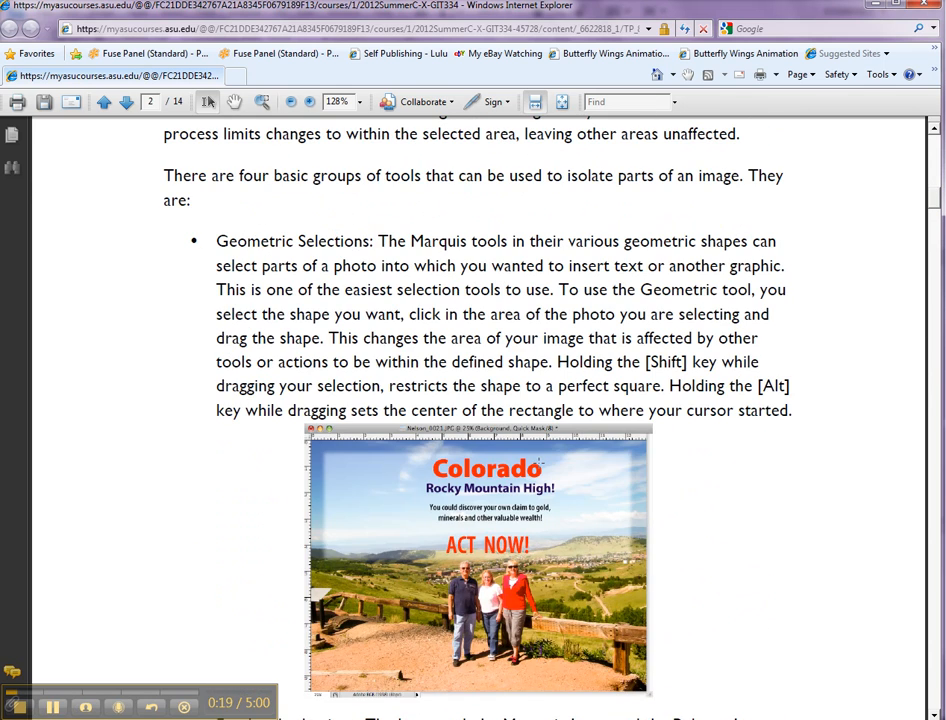
{"action": "mouse_move", "coordinate": [720, 148]}
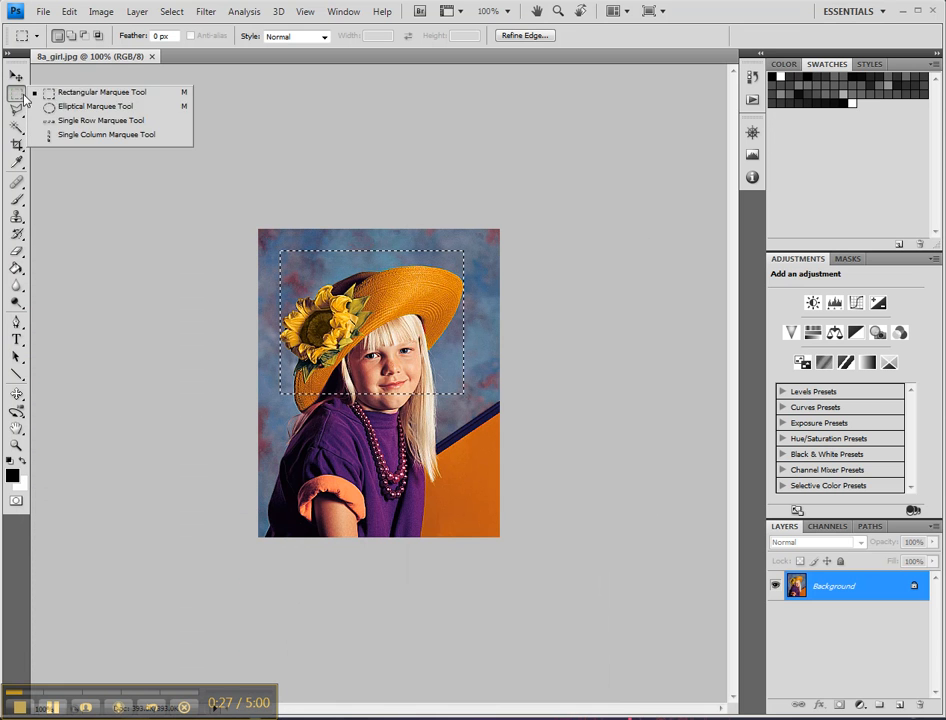
{"action": "mouse_move", "coordinate": [100, 134]}
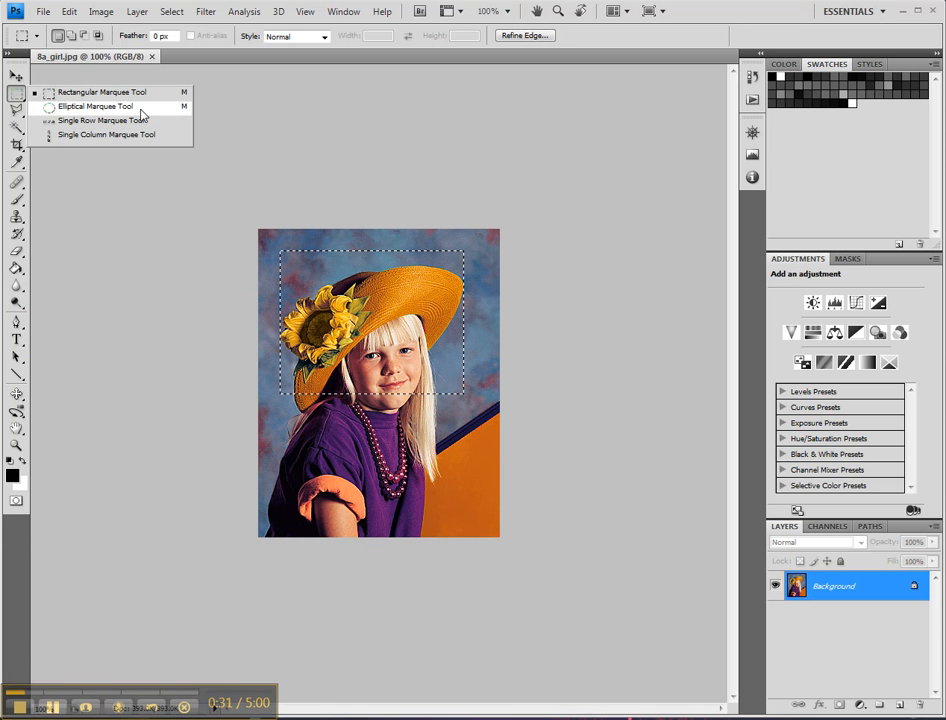
Try the Magnetic Lasso, then settle on the freehand Lasso Tool with no selection made.
{"action": "left_click", "coordinate": [96, 106]}
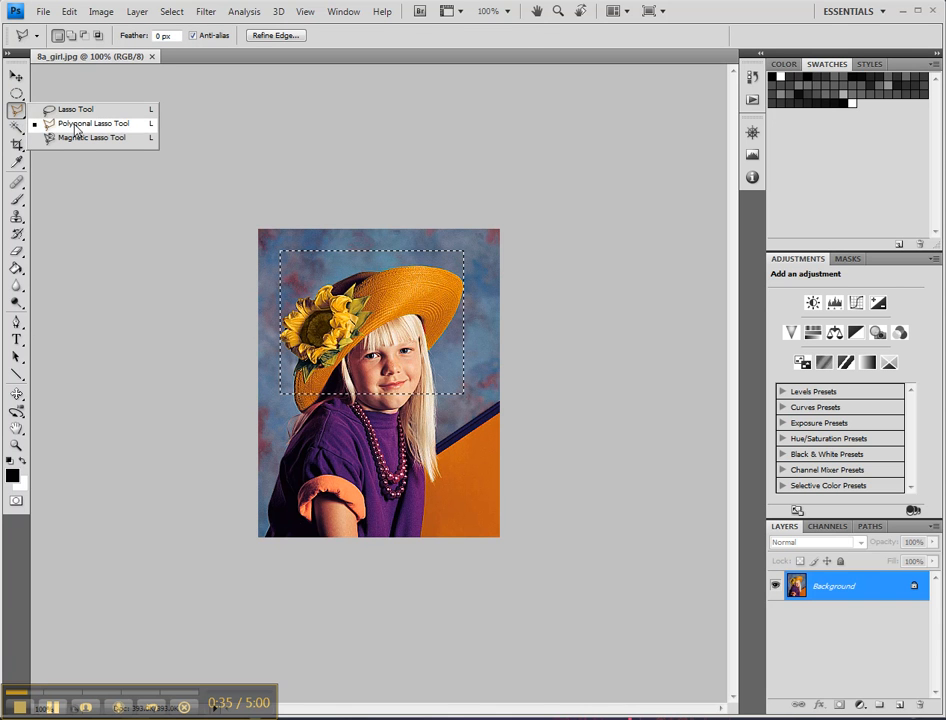
{"action": "left_click", "coordinate": [172, 12]}
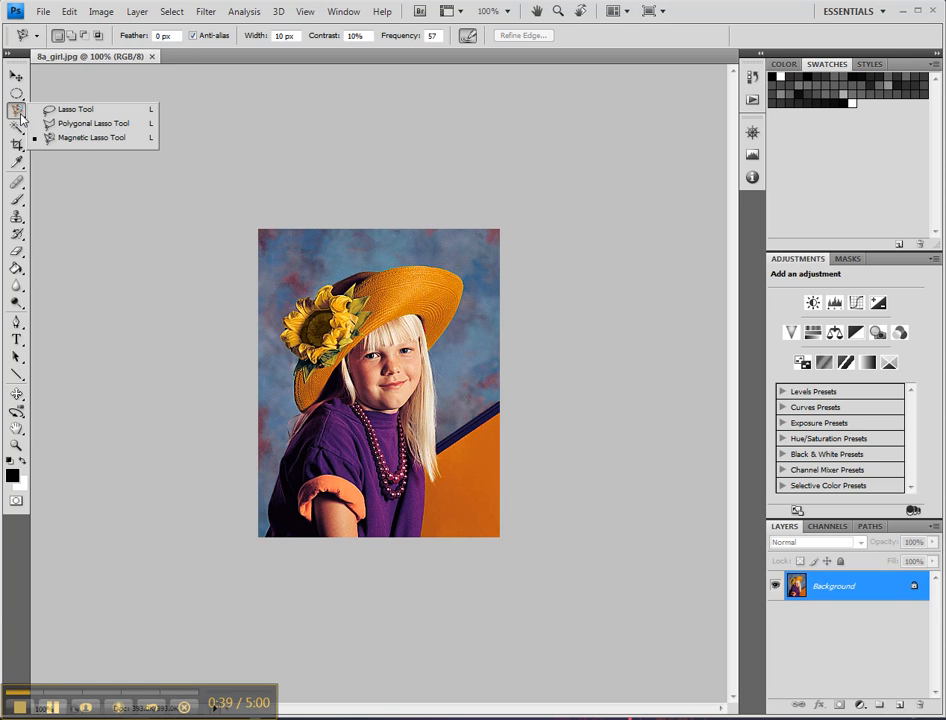
{"action": "left_click", "coordinate": [76, 108]}
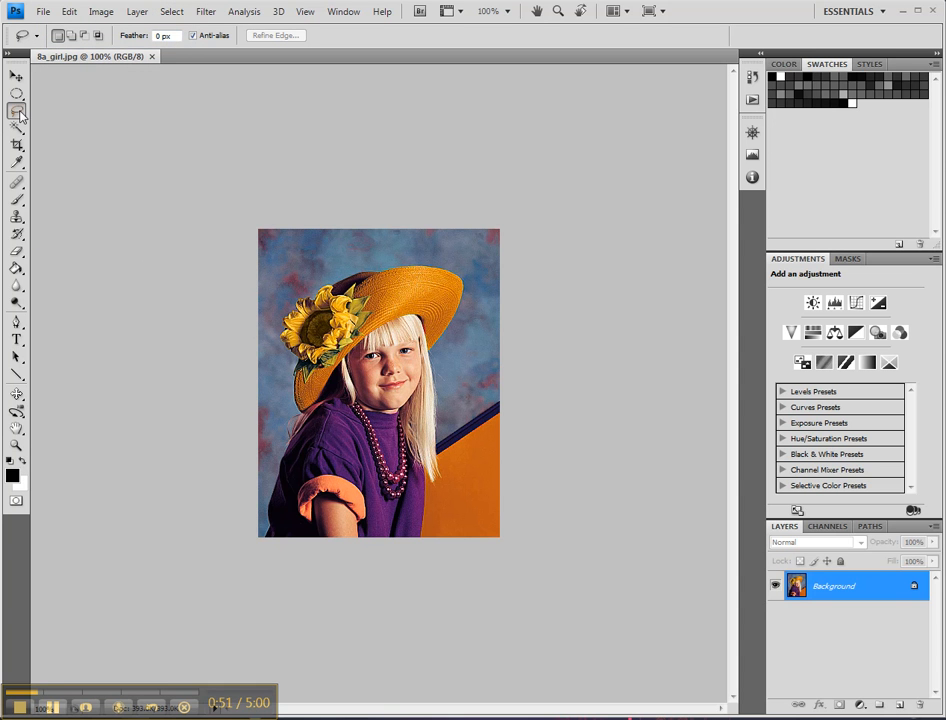
Zoom to 400% on the hat brim and choose the Magnetic Lasso Tool.
{"action": "left_click", "coordinate": [16, 94]}
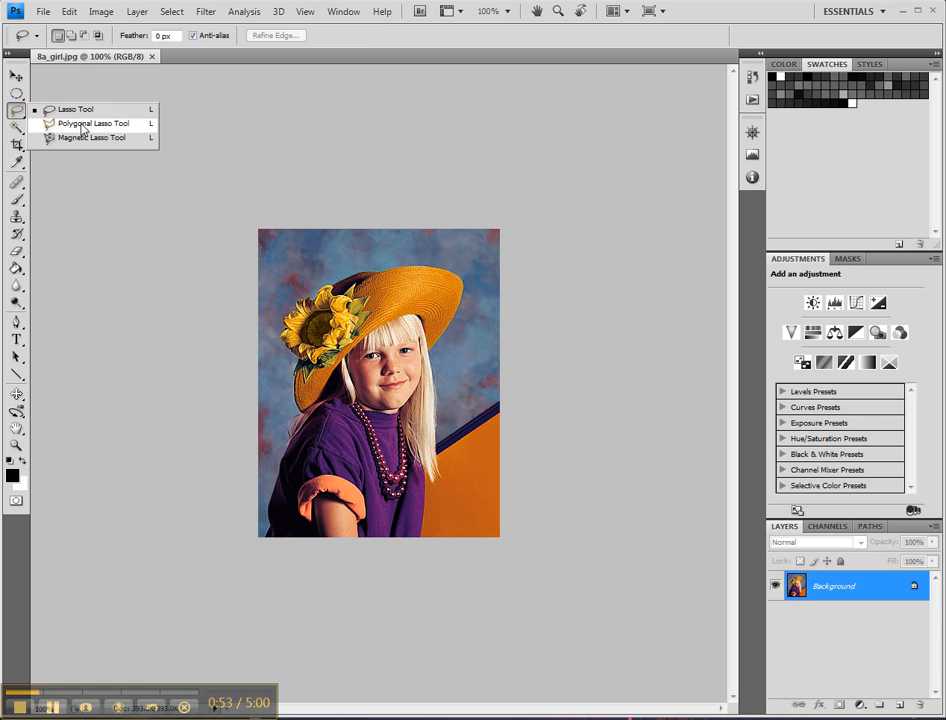
{"action": "left_click", "coordinate": [16, 446]}
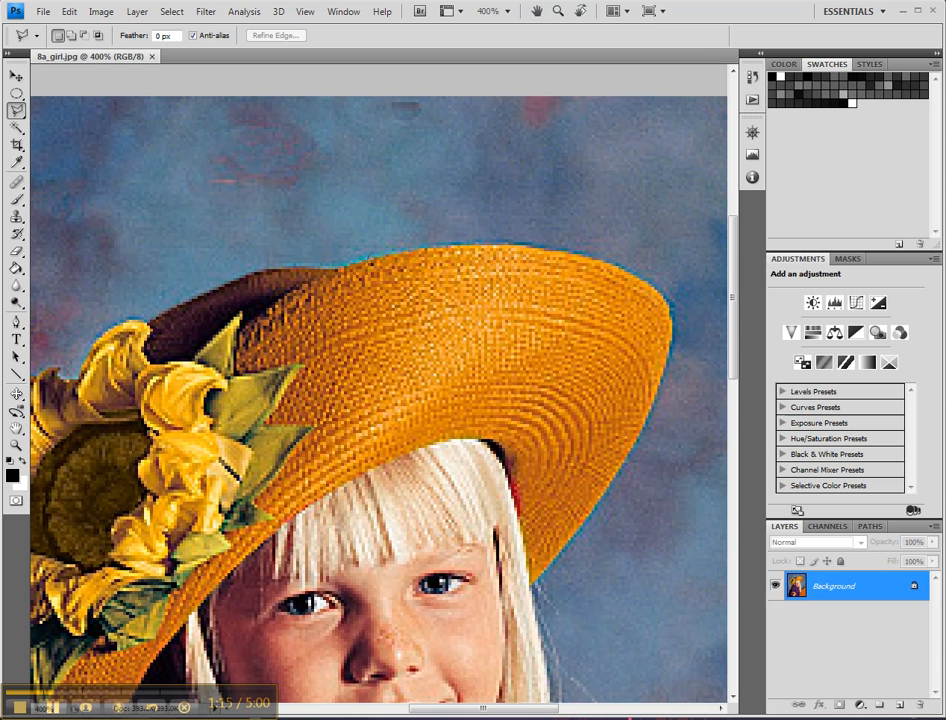
{"action": "mouse_move", "coordinate": [576, 568]}
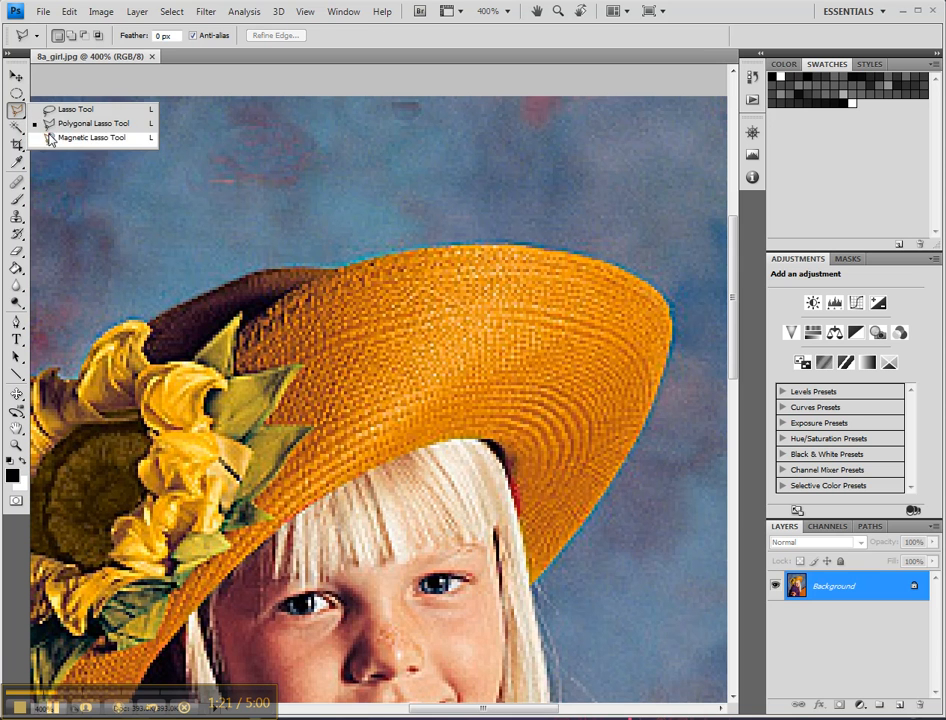
{"action": "left_click", "coordinate": [90, 136]}
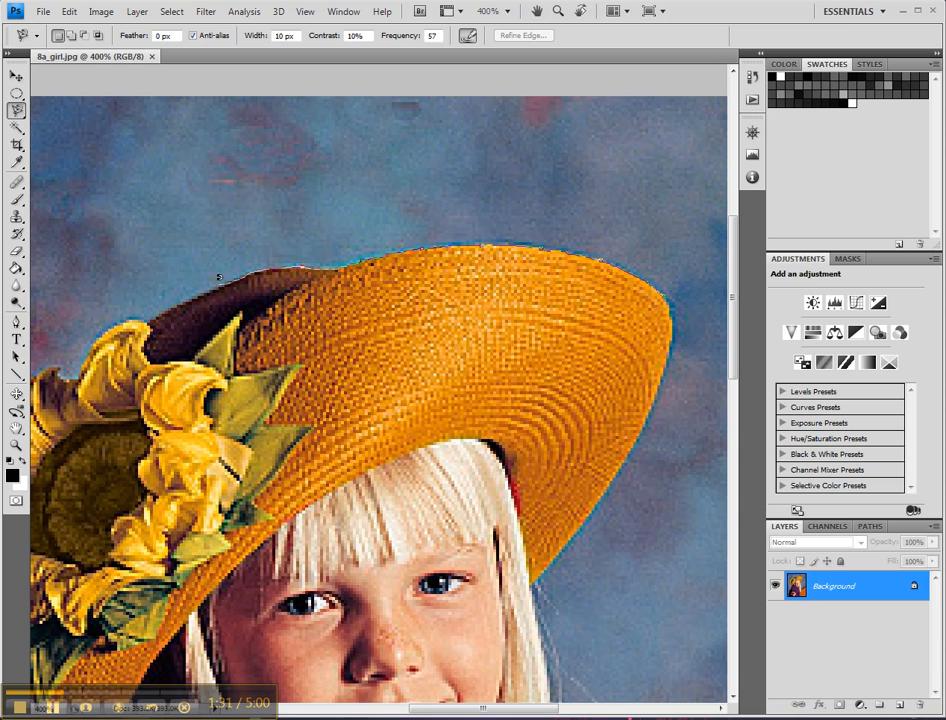
{"action": "mouse_move", "coordinate": [160, 300]}
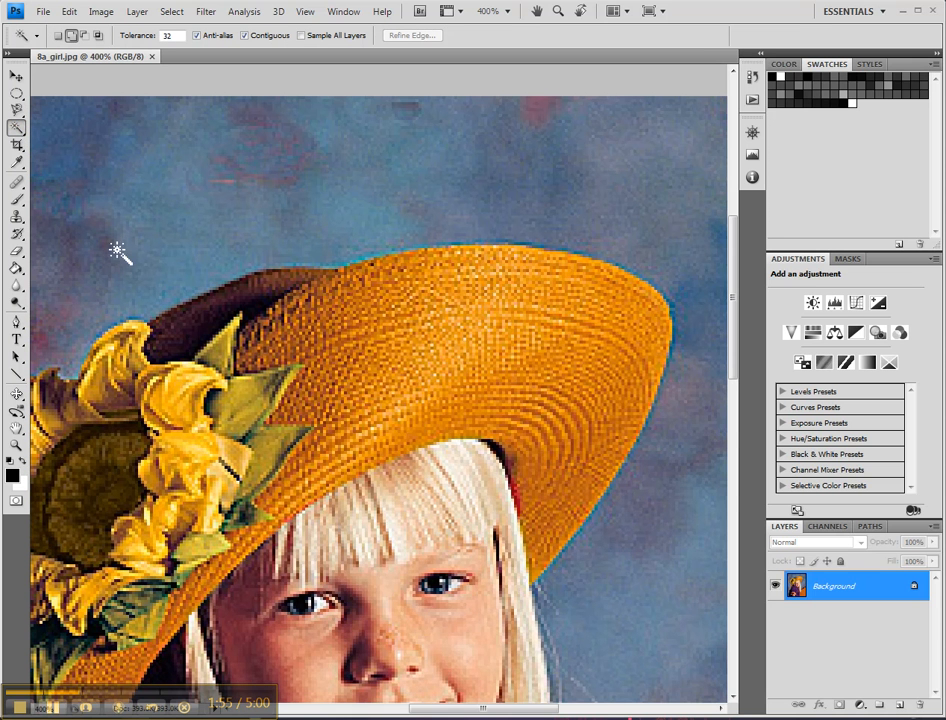
Select patches of the yellow hat brim with the Magic Wand at raised Tolerance.
{"action": "left_click", "coordinate": [456, 560]}
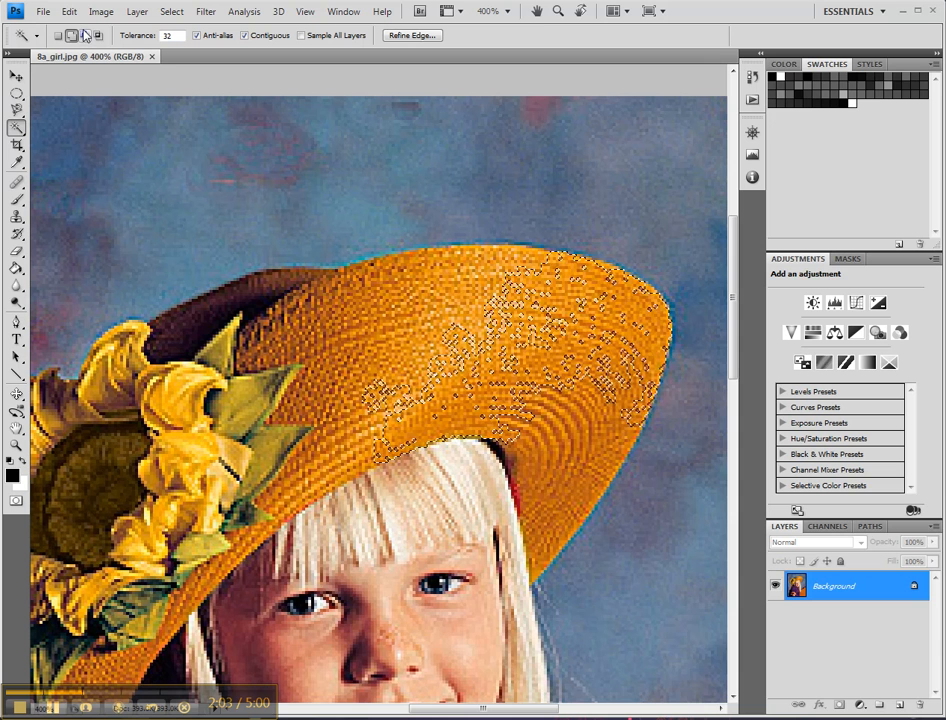
{"action": "left_click", "coordinate": [438, 308]}
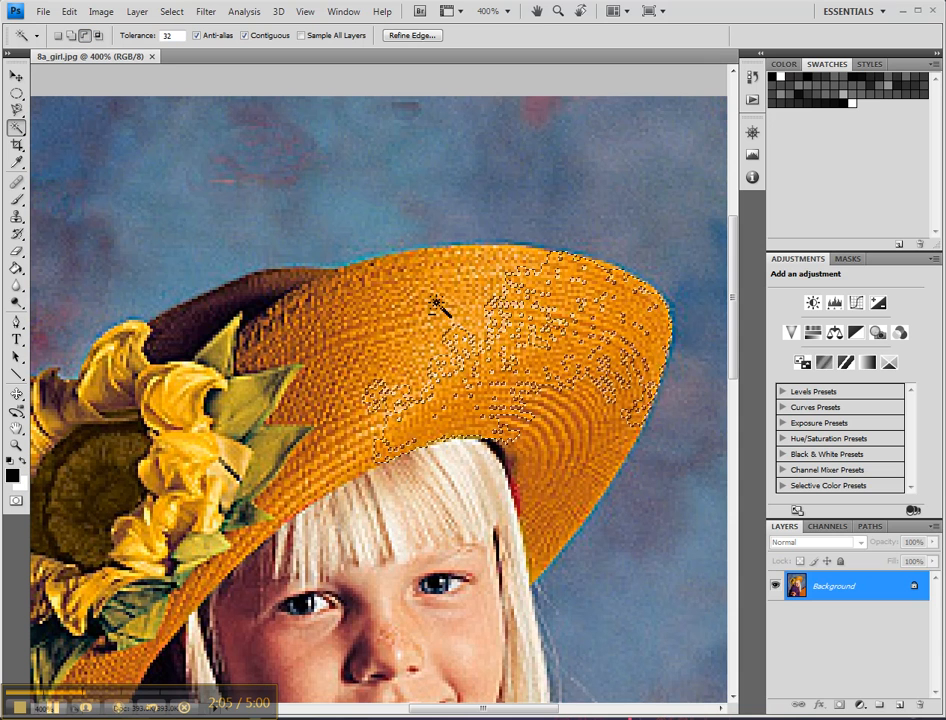
{"action": "left_click", "coordinate": [72, 36]}
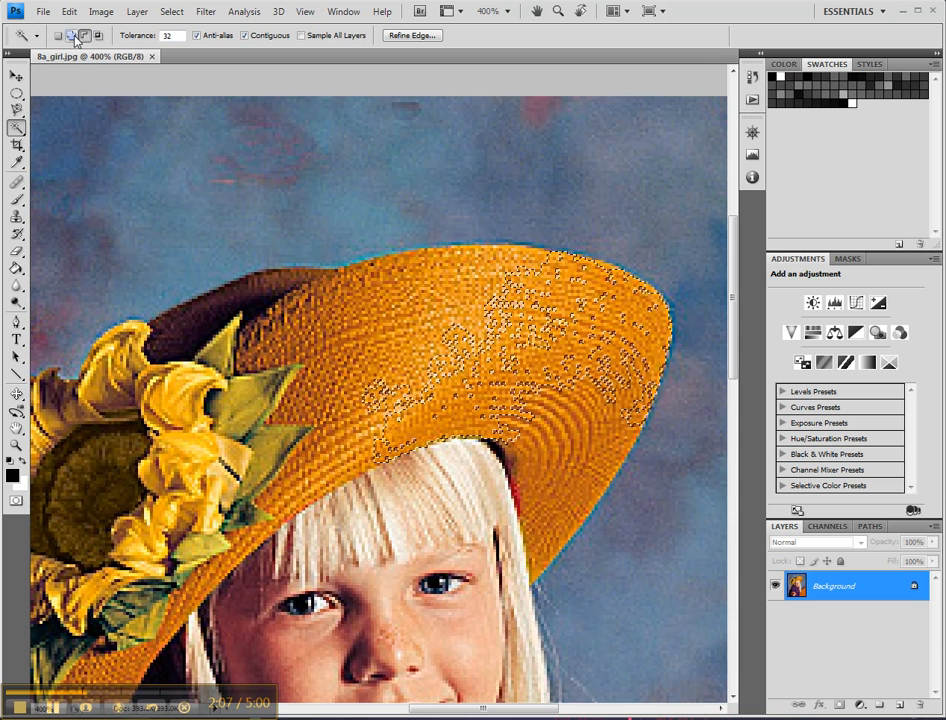
{"action": "left_click", "coordinate": [370, 308]}
{"action": "type", "text": "64"}
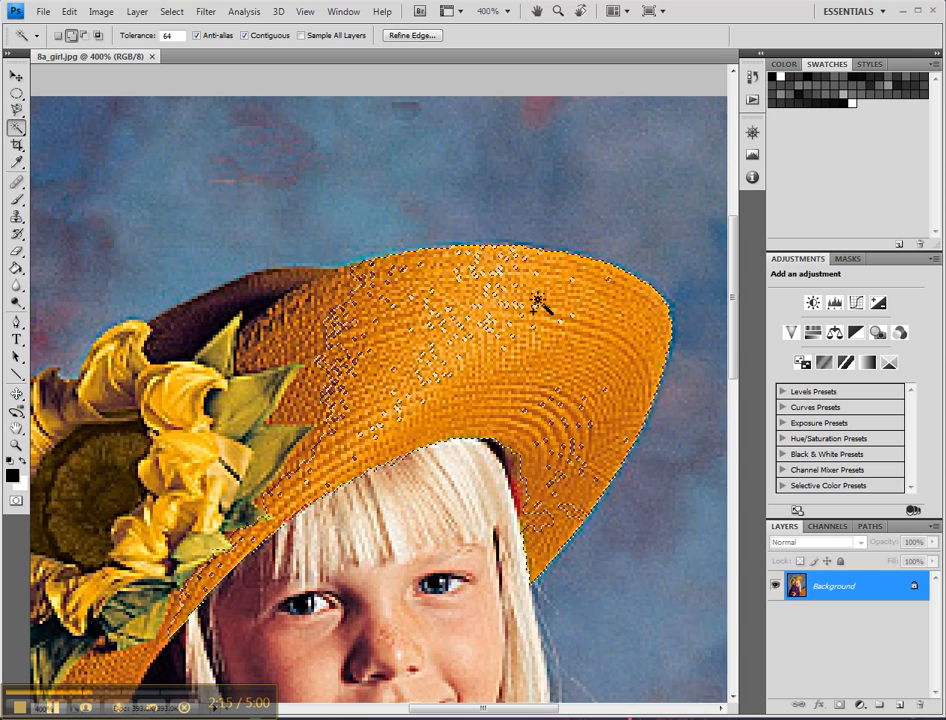
{"action": "left_click", "coordinate": [508, 458]}
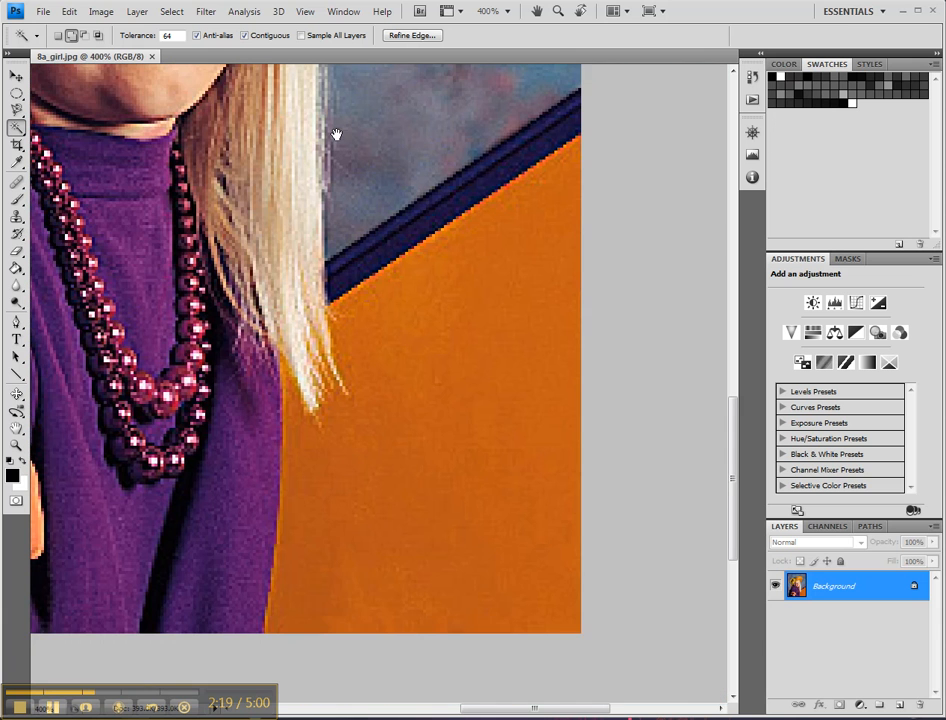
Select the whole orange wall behind the girl's shoulder with the Magic Wand.
{"action": "left_click", "coordinate": [172, 12]}
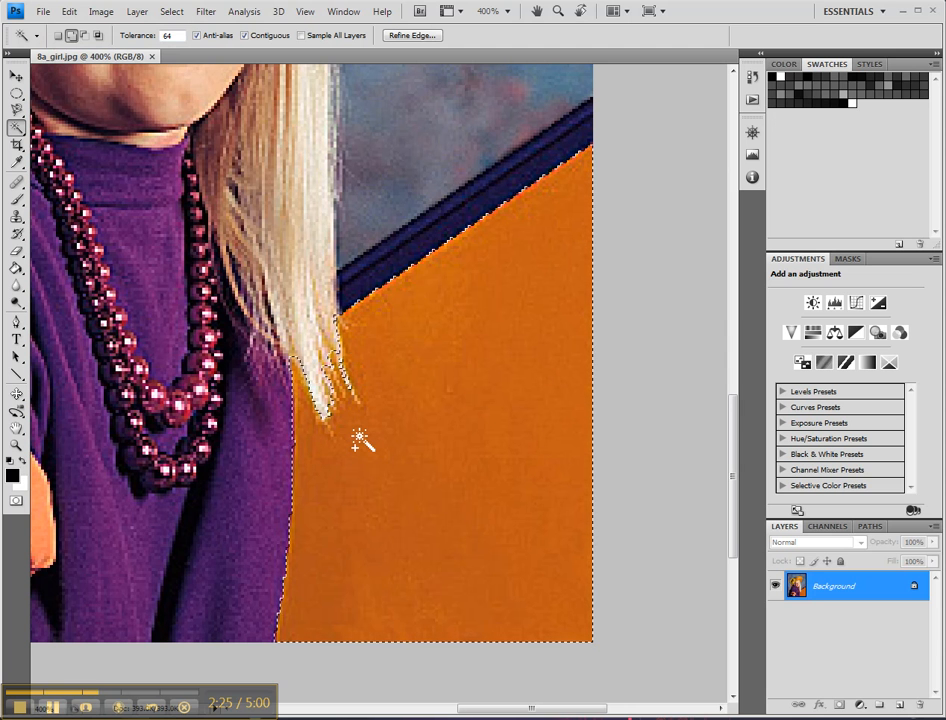
{"action": "left_click", "coordinate": [360, 440]}
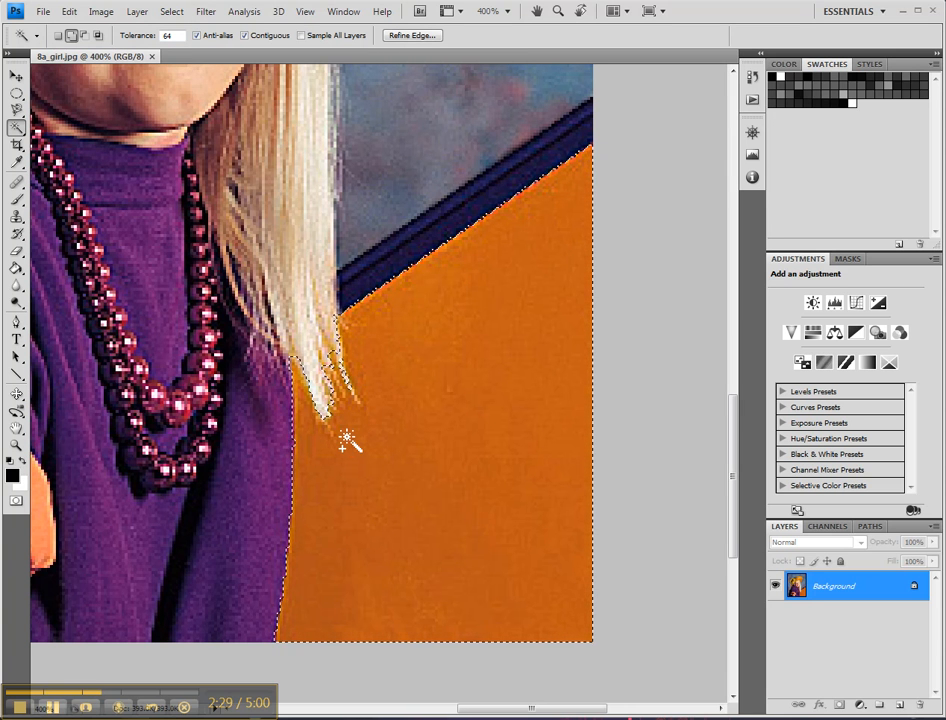
{"action": "left_click", "coordinate": [344, 440]}
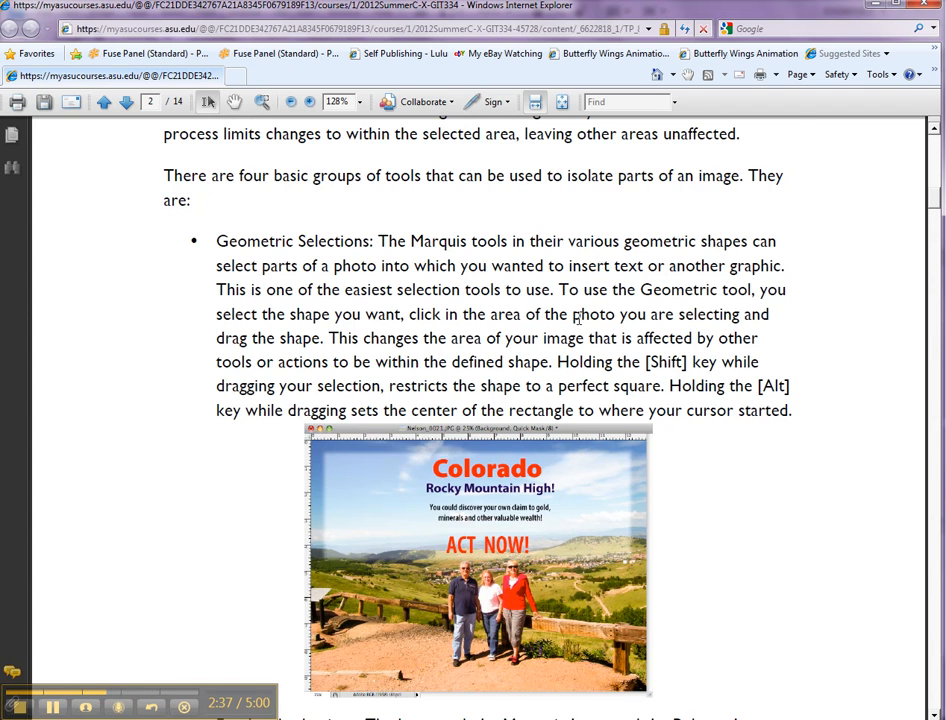
Scroll the tutorial PDF from Geometric Selections down to the Tech Project 8a Instructions.
{"action": "scroll", "scroll_direction": "down", "scroll_amount": 3}
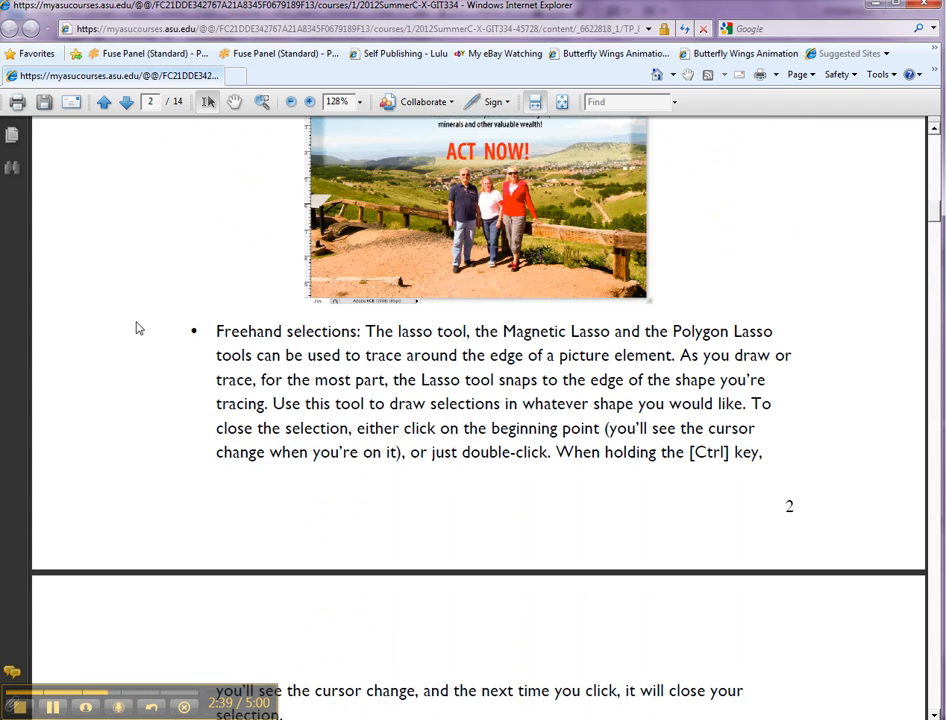
{"action": "scroll", "scroll_direction": "down", "scroll_amount": 3}
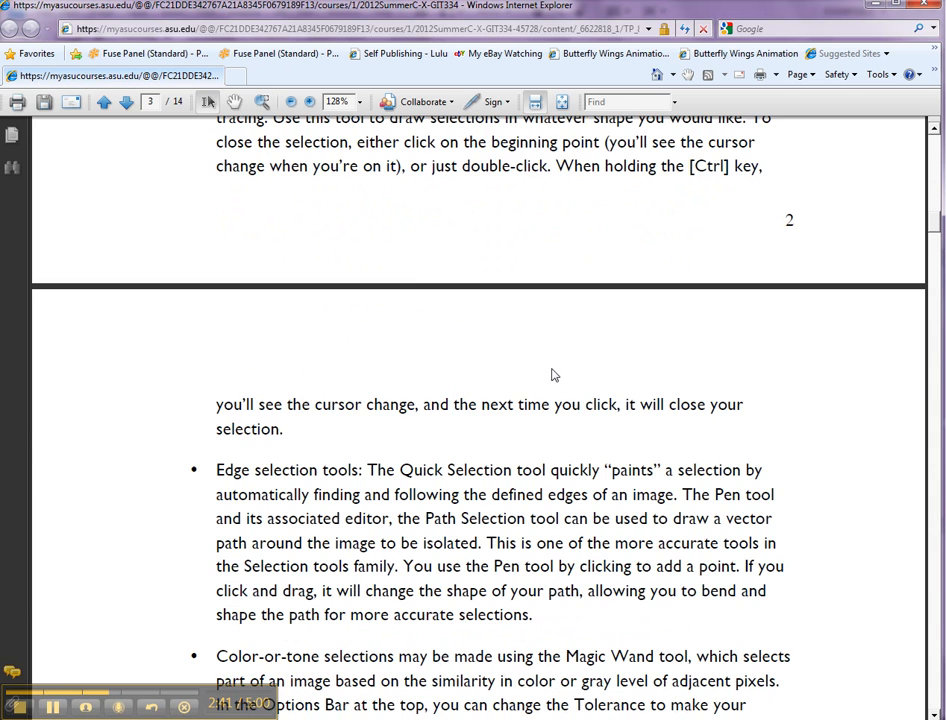
{"action": "scroll", "scroll_direction": "down", "scroll_amount": 3}
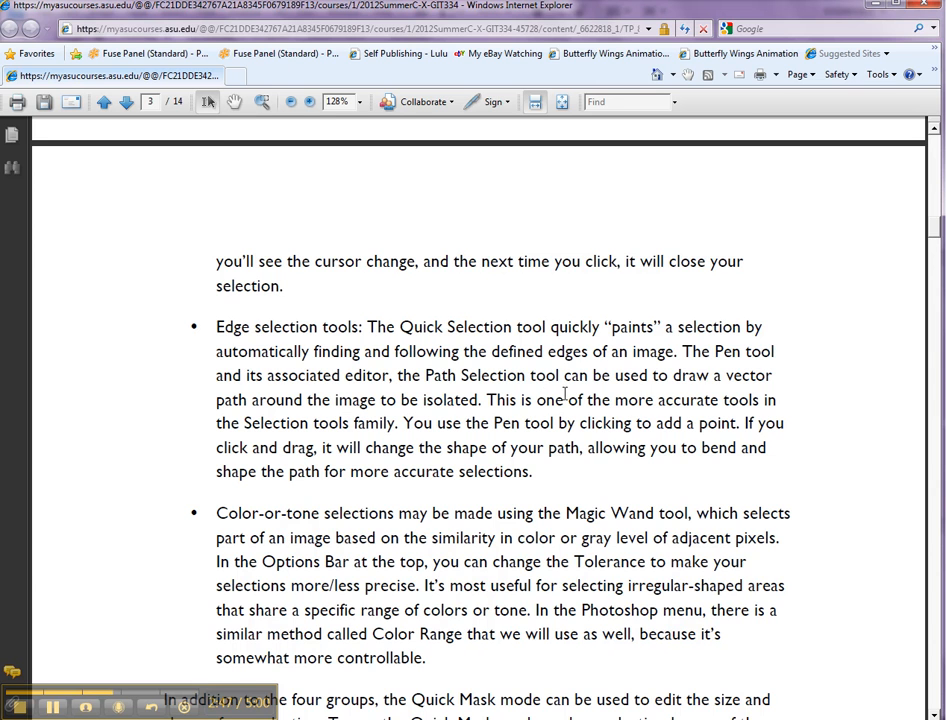
{"action": "scroll", "scroll_direction": "down", "scroll_amount": 3}
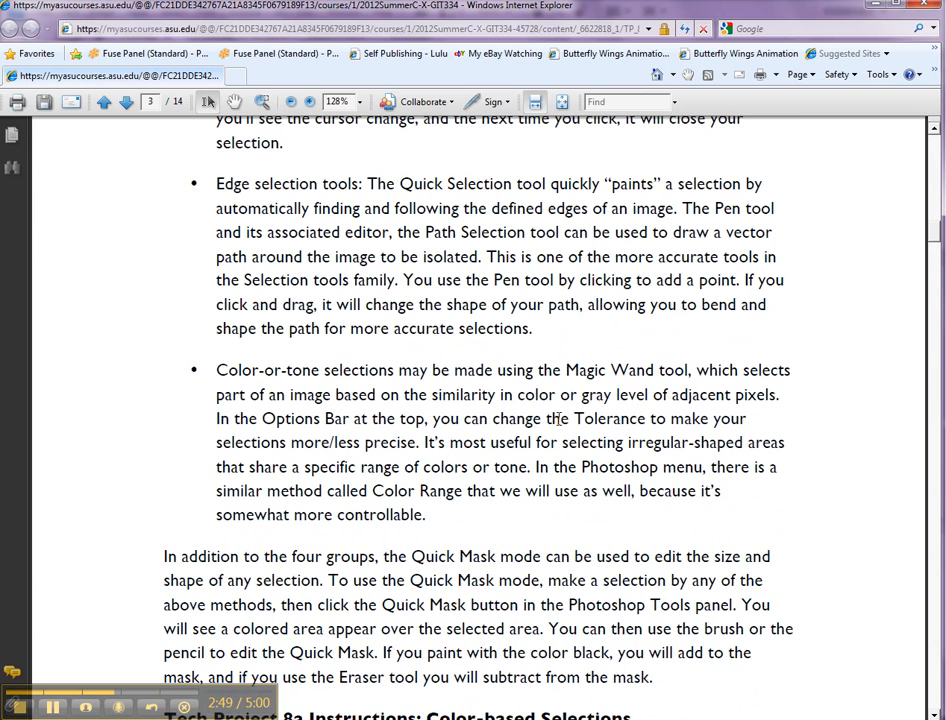
{"action": "scroll", "scroll_direction": "down", "scroll_amount": 3}
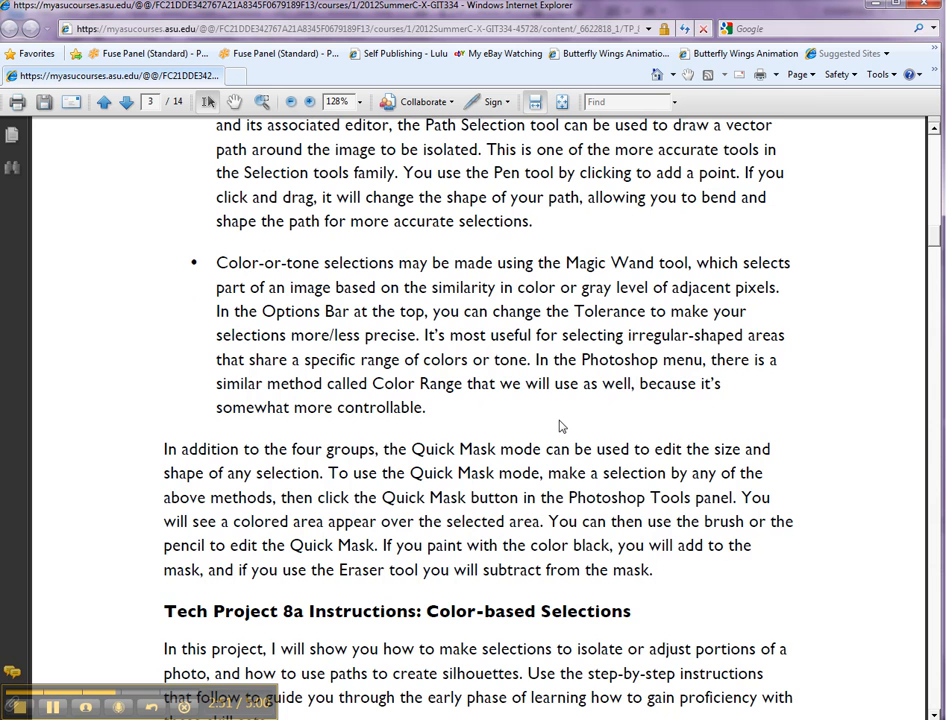
{"action": "scroll", "scroll_direction": "down", "scroll_amount": 3}
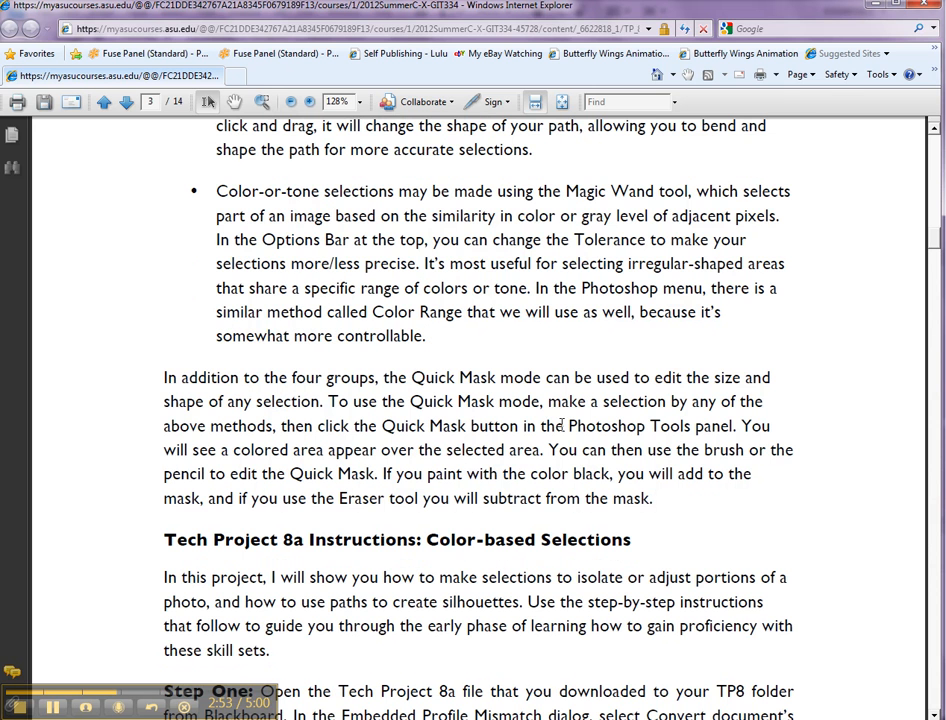
{"action": "scroll", "scroll_direction": "down", "scroll_amount": 3}
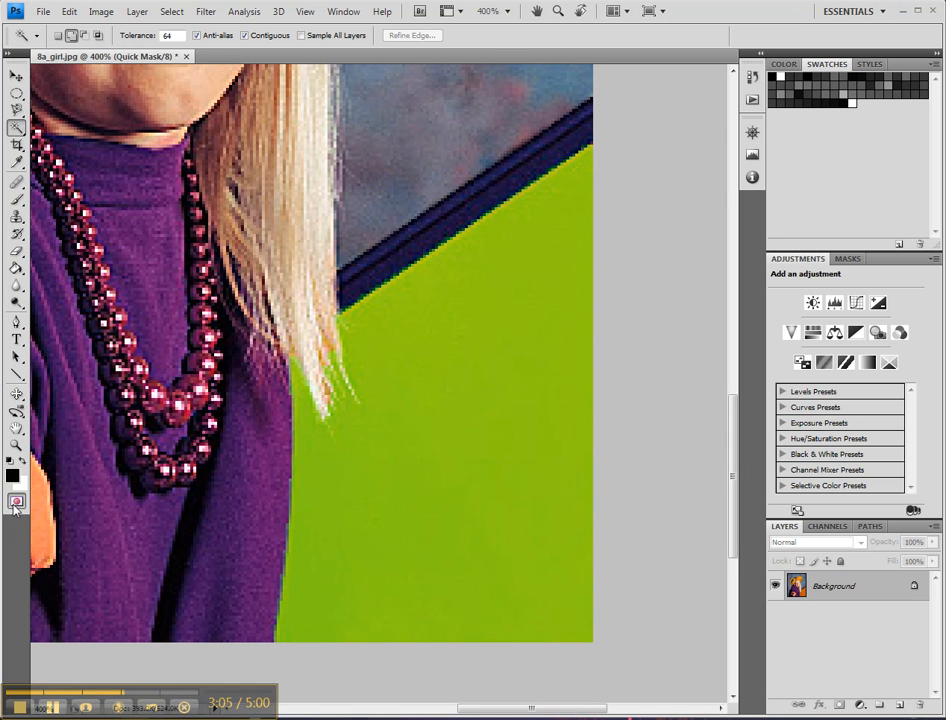
Set Quick Mask to show Selected Areas, make black the foreground colour and take the Brush.
{"action": "left_click", "coordinate": [16, 502]}
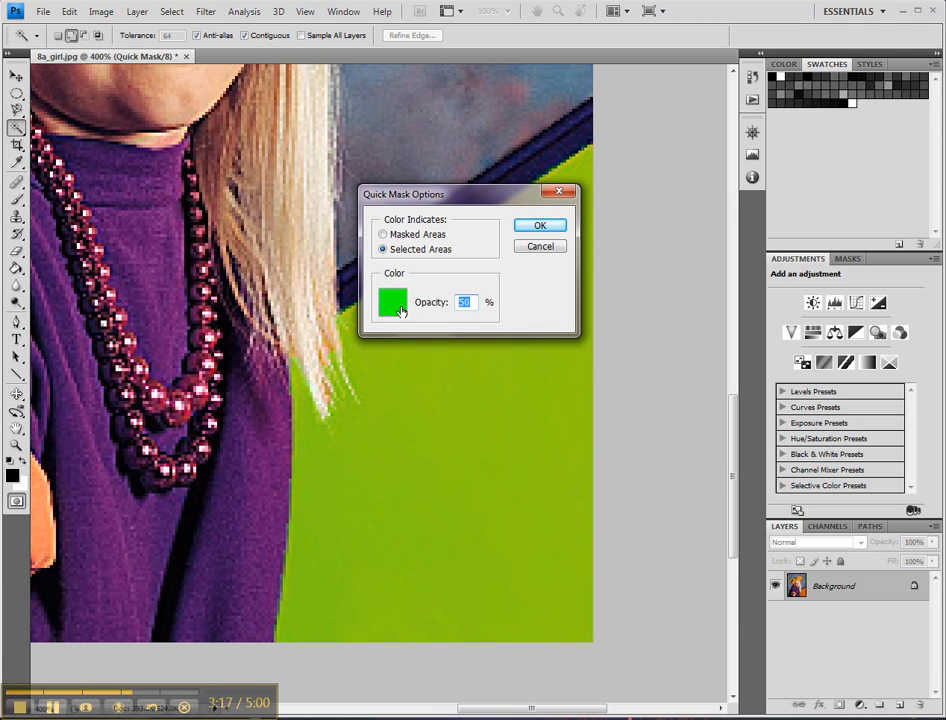
{"action": "left_click", "coordinate": [540, 224]}
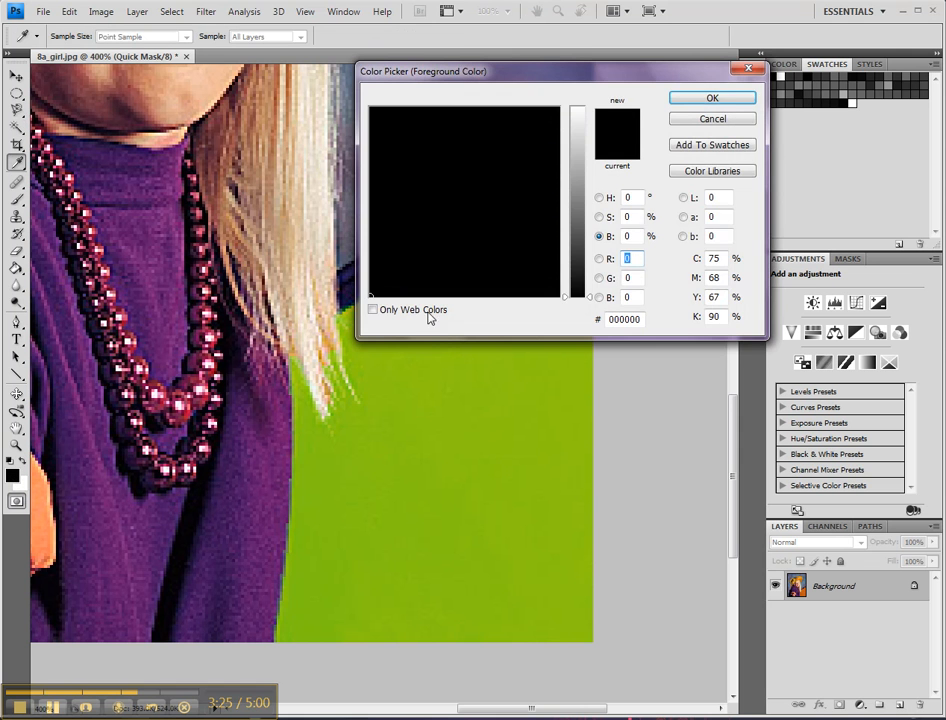
{"action": "left_click", "coordinate": [712, 96]}
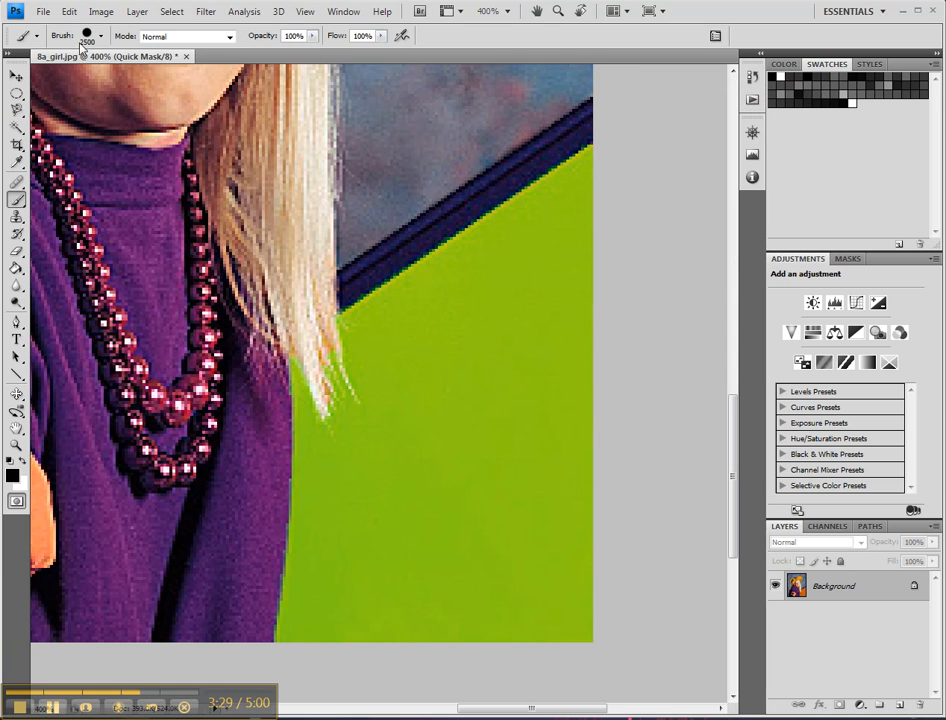
{"action": "left_click", "coordinate": [100, 36]}
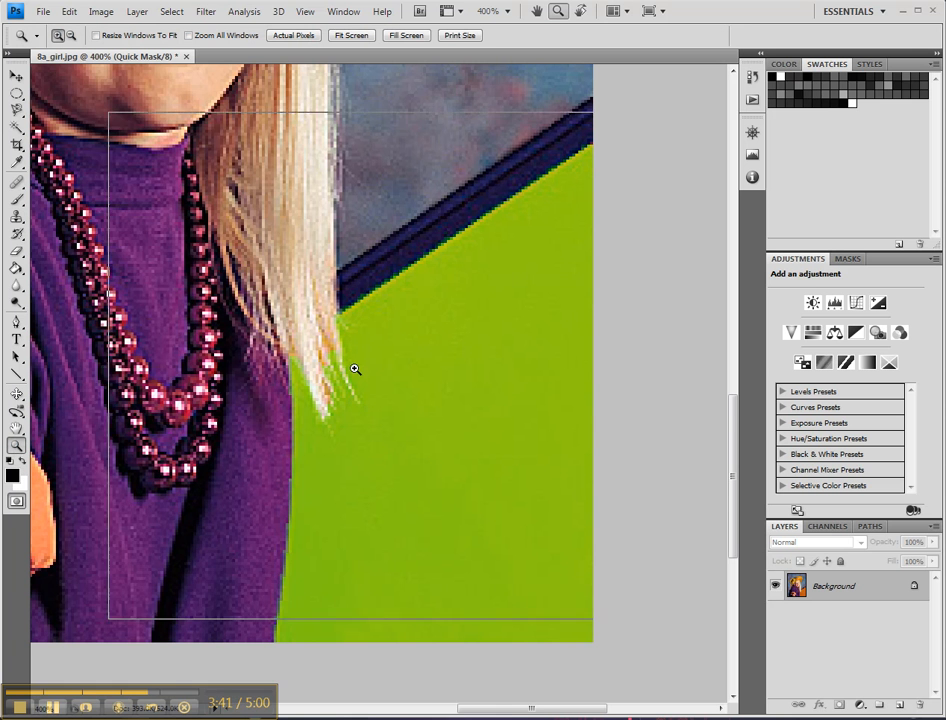
Zoom into the hair strands, paint the mask over the hair tips at 40% opacity, then exit Quick Mask.
{"action": "left_click", "coordinate": [356, 370]}
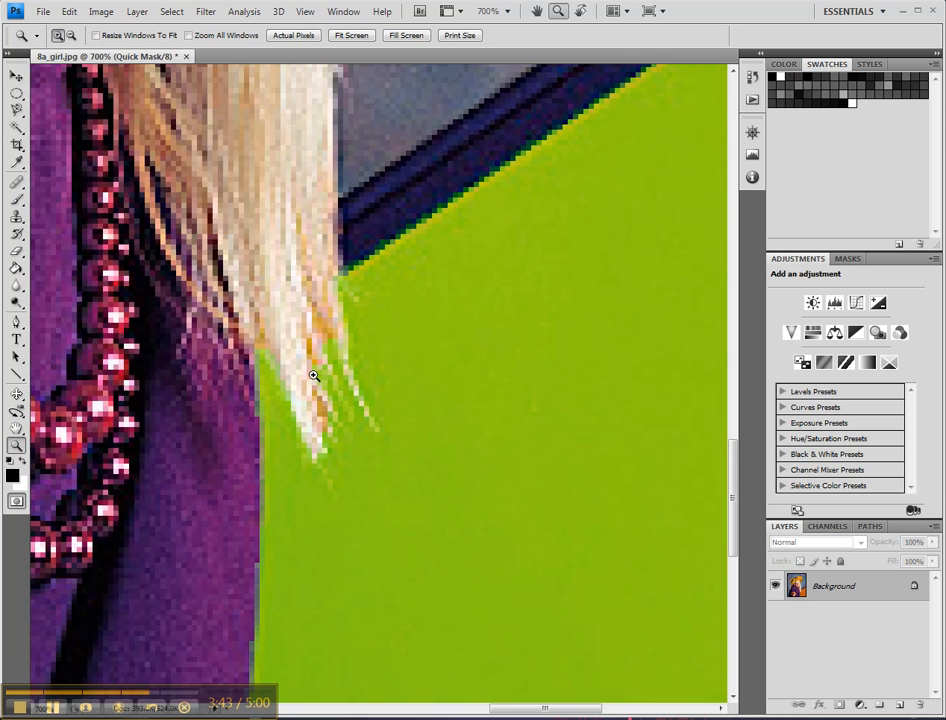
{"action": "left_click", "coordinate": [314, 376]}
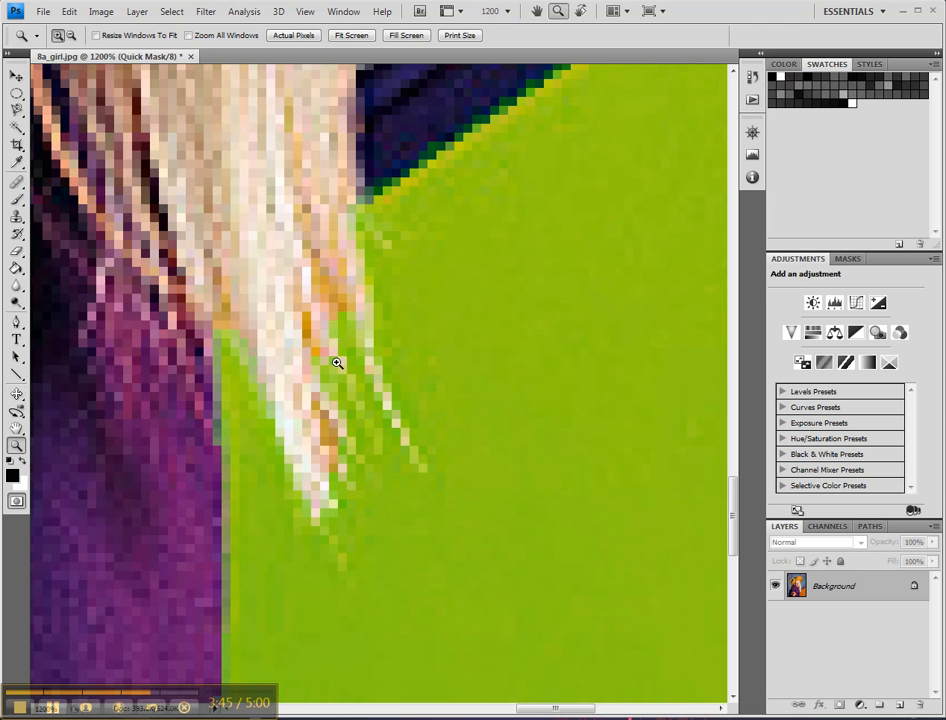
{"action": "left_click", "coordinate": [336, 362]}
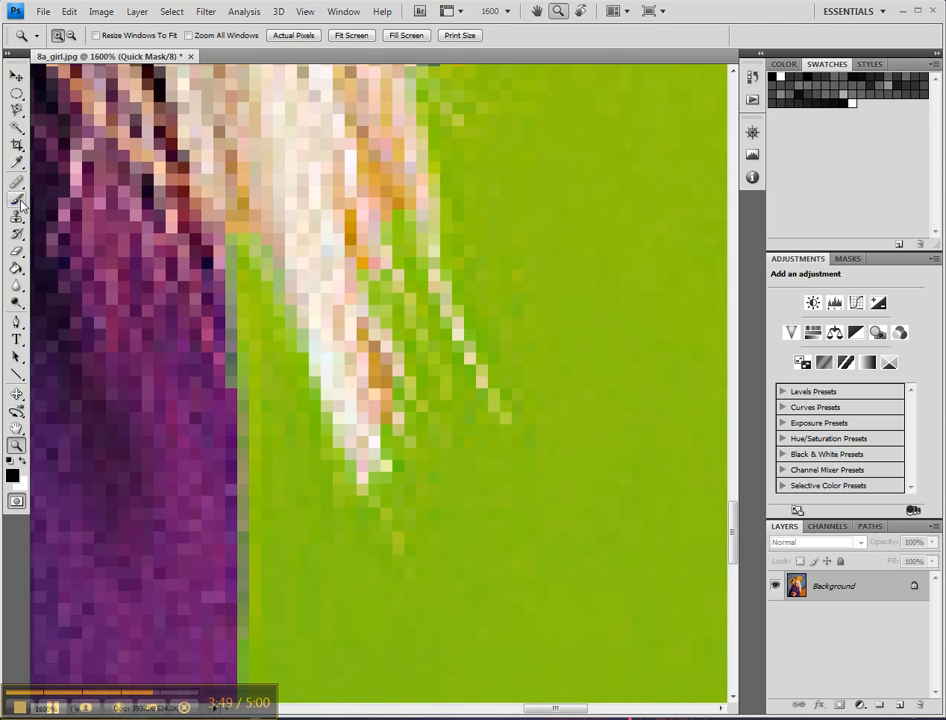
{"action": "left_click", "coordinate": [16, 200]}
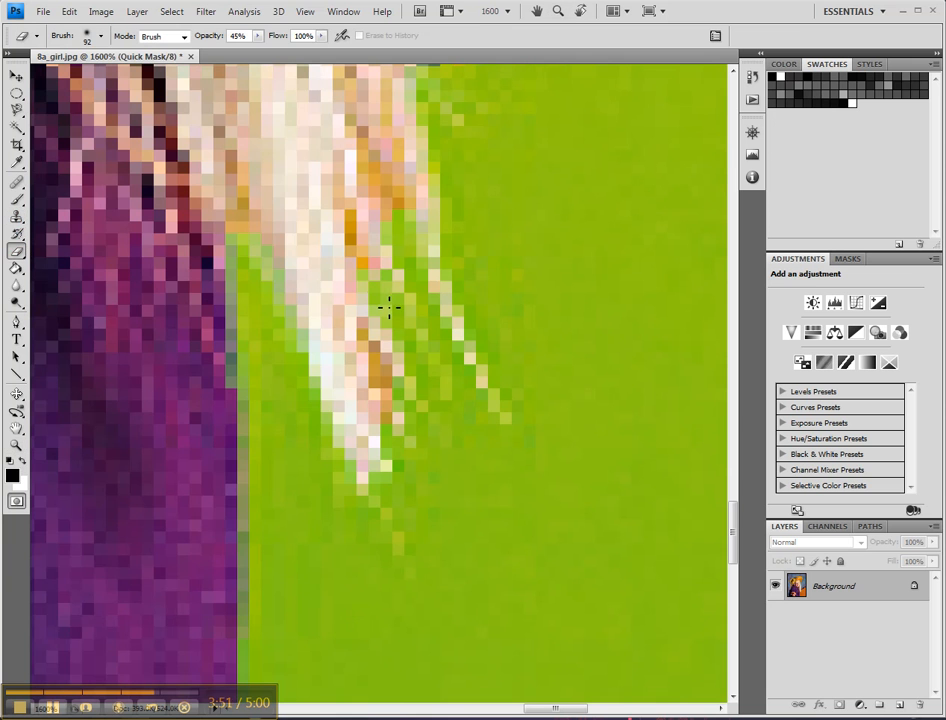
{"action": "left_click", "coordinate": [98, 36]}
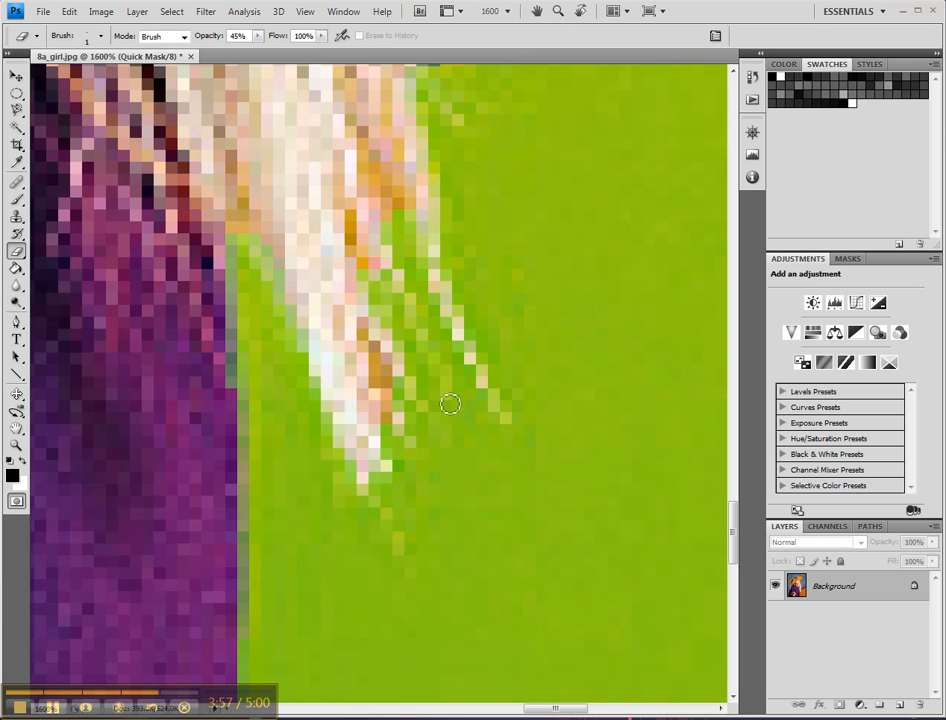
{"action": "mouse_move", "coordinate": [428, 476]}
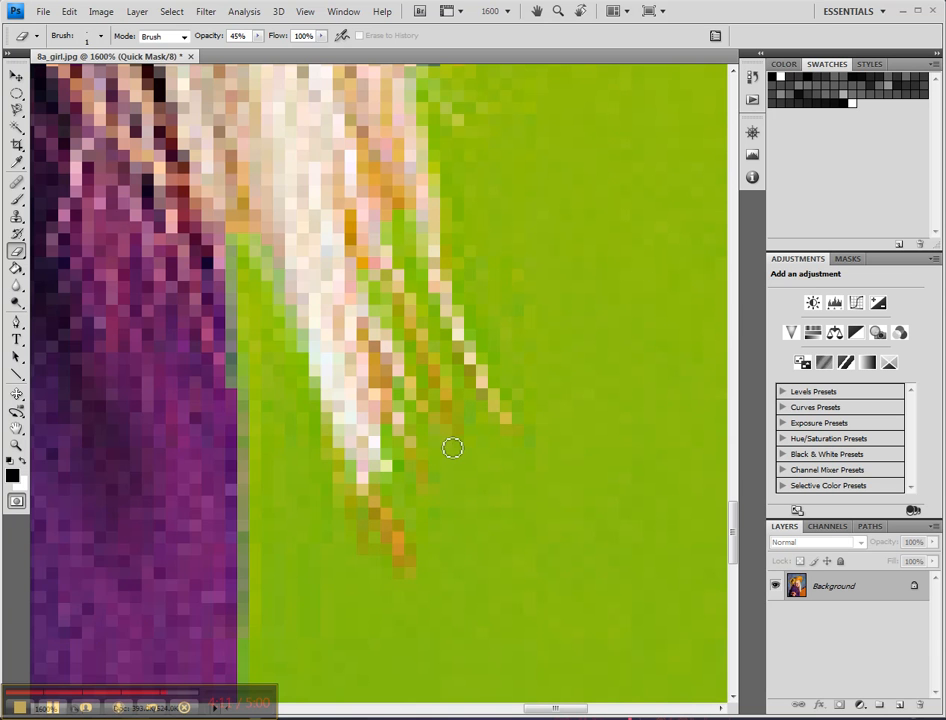
{"action": "mouse_move", "coordinate": [452, 124]}
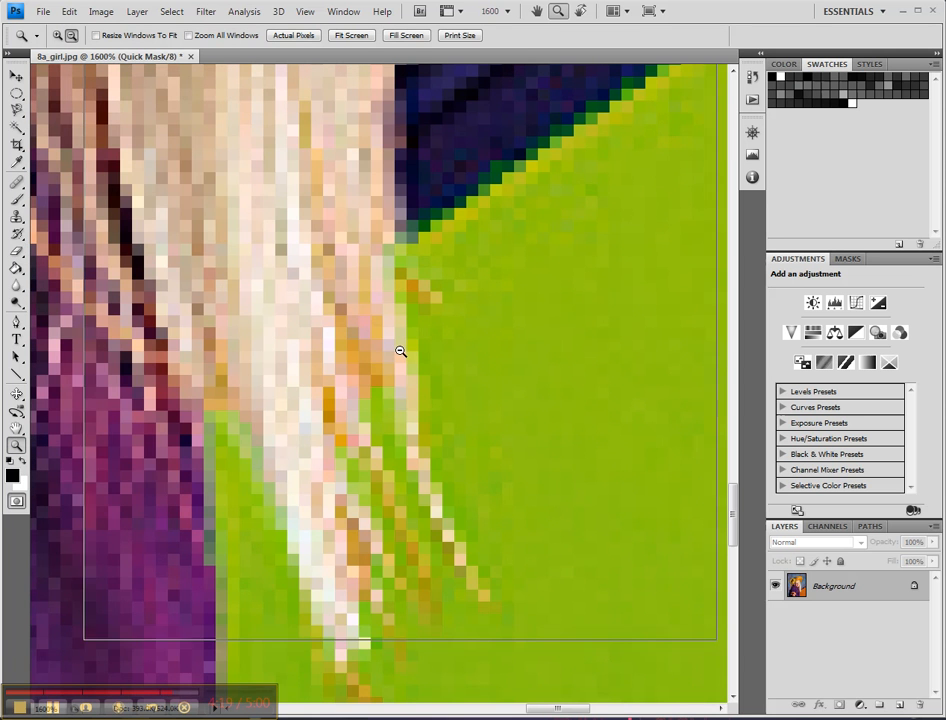
{"action": "left_click", "coordinate": [400, 352]}
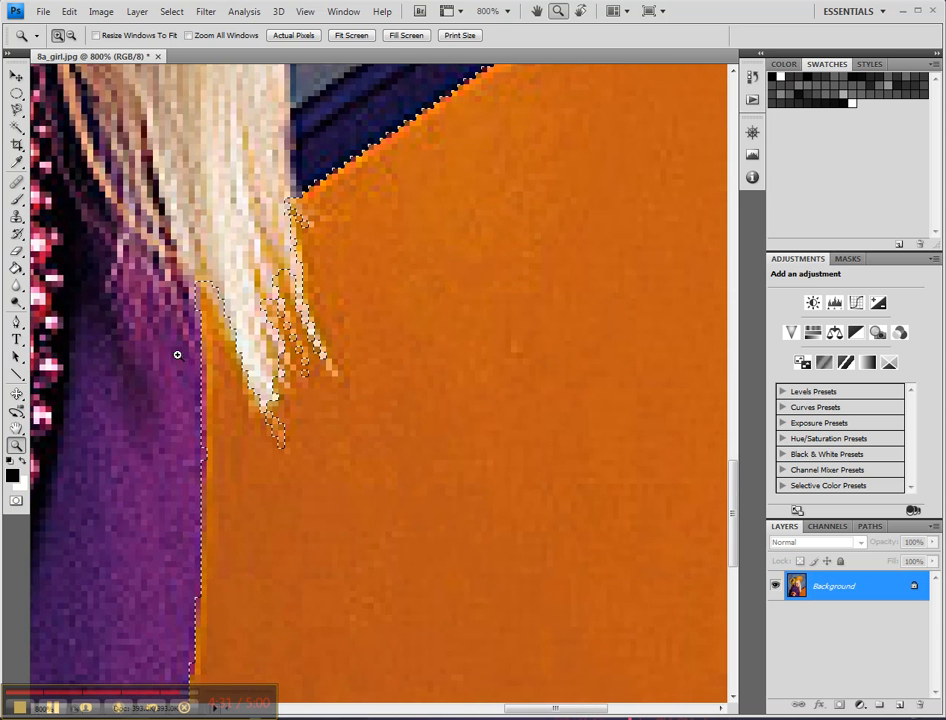
Save the orange-wall selection as a new channel with Select > Save Selection.
{"action": "left_click", "coordinate": [172, 12]}
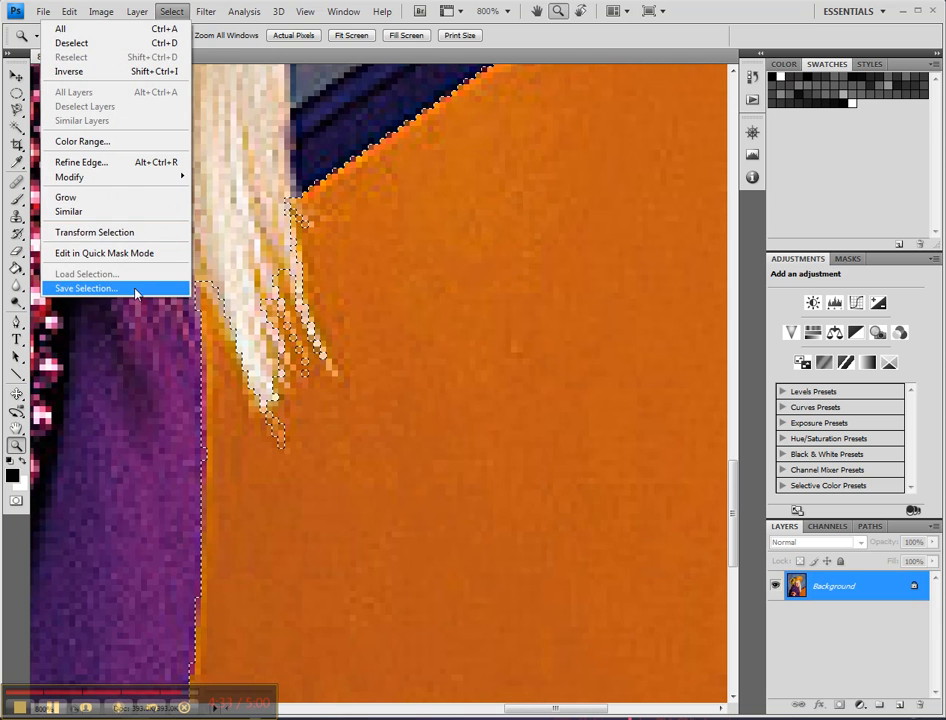
{"action": "left_click", "coordinate": [84, 288]}
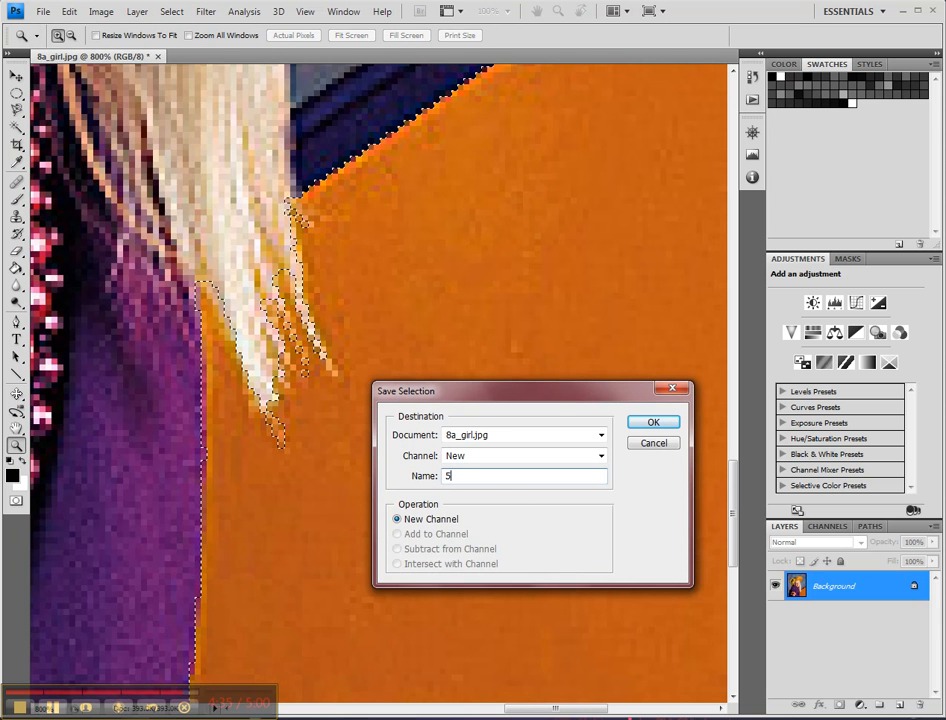
{"action": "left_click", "coordinate": [652, 420]}
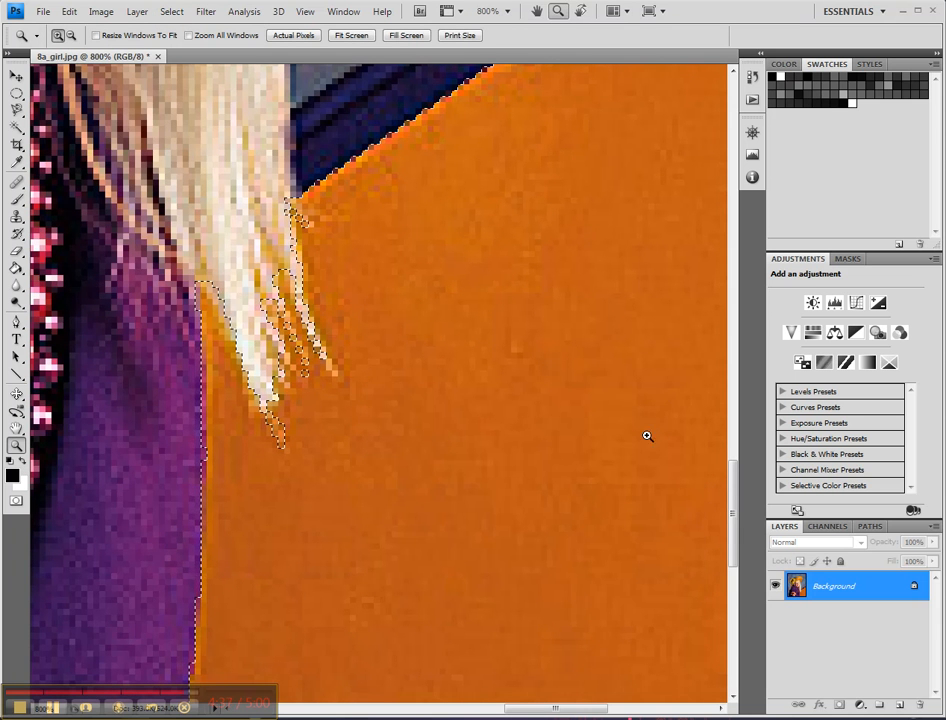